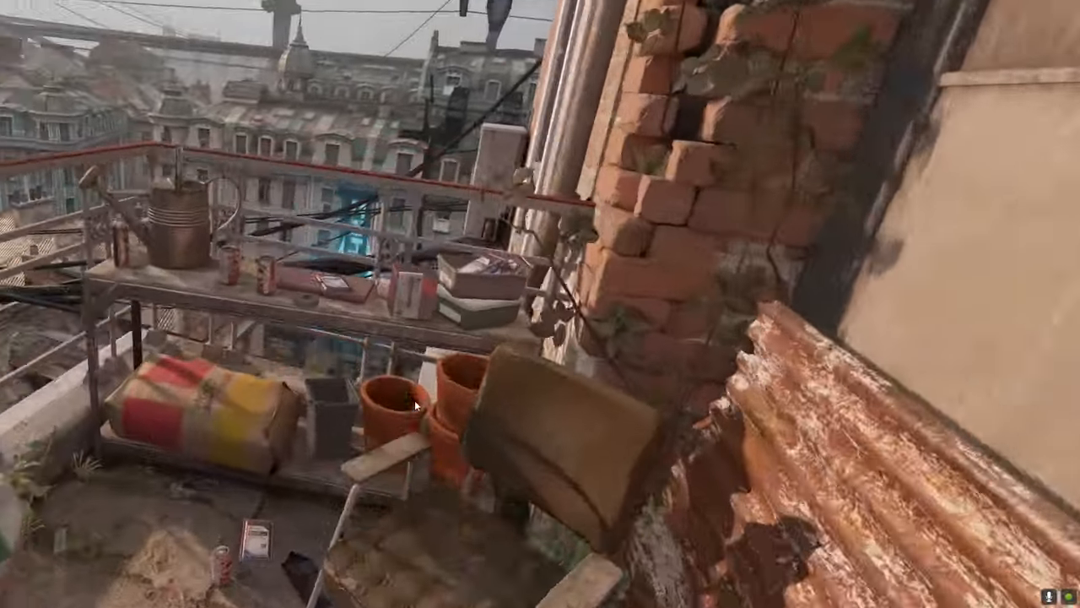
{"action": "mouse_move", "coordinate": [415, 405]}
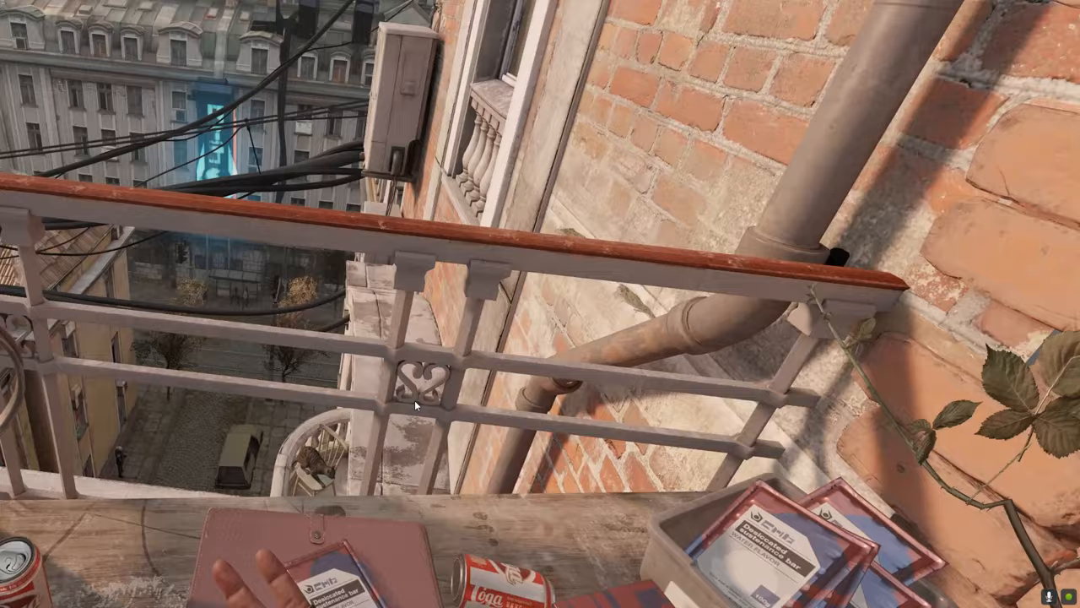